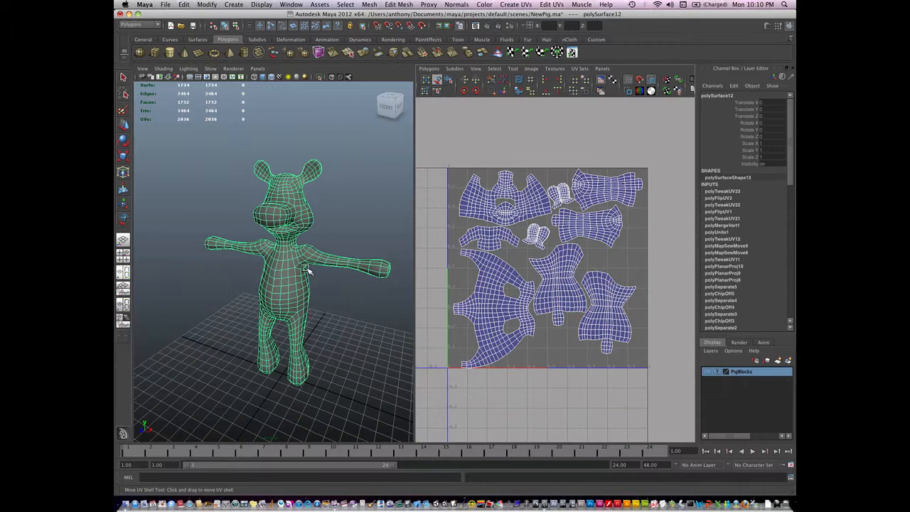
Delete the pig model's construction history via Edit > Delete by Type > History.
left_click(165, 5)
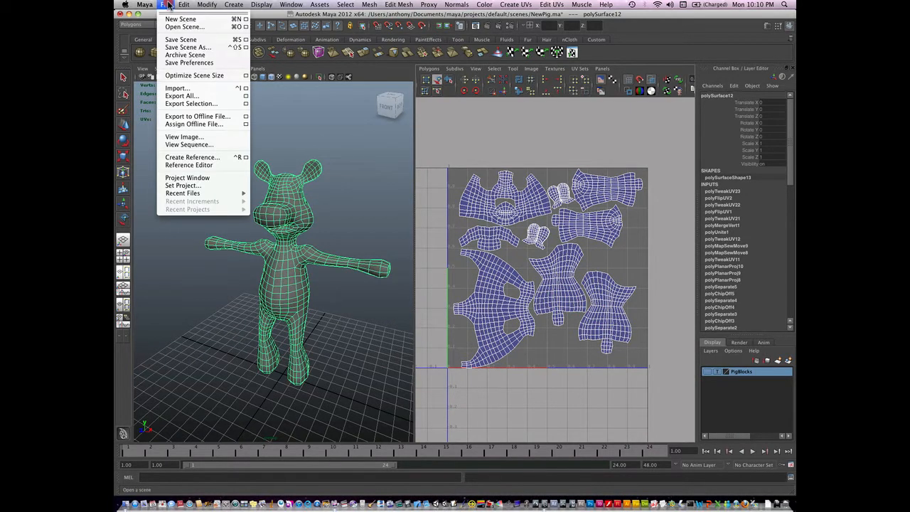
left_click(184, 5)
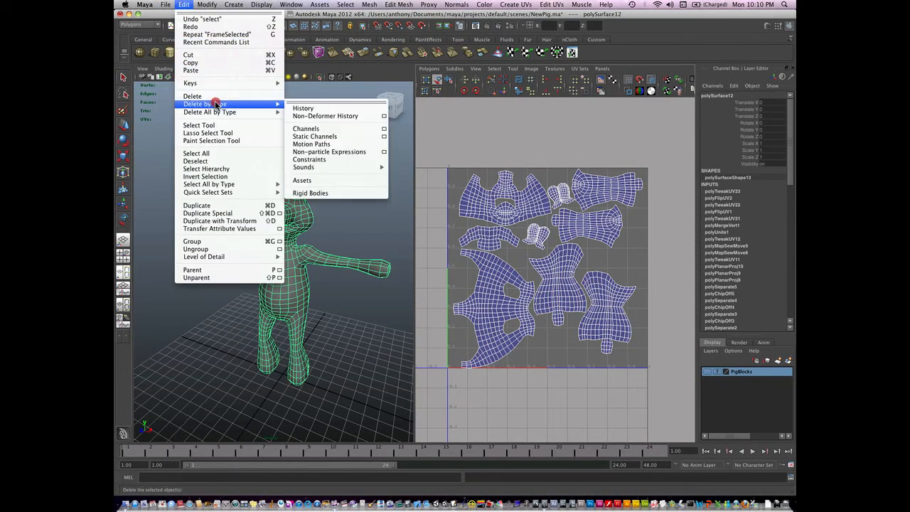
left_click(303, 108)
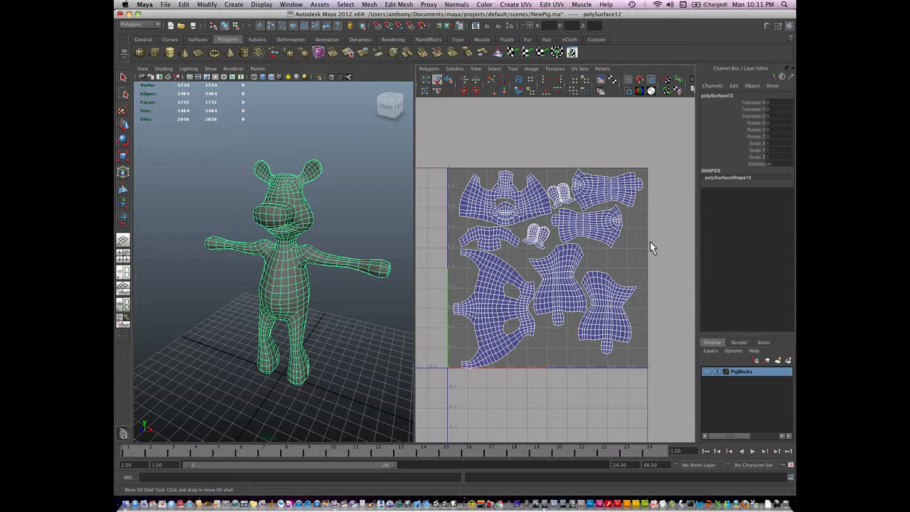
mouse_move(293, 203)
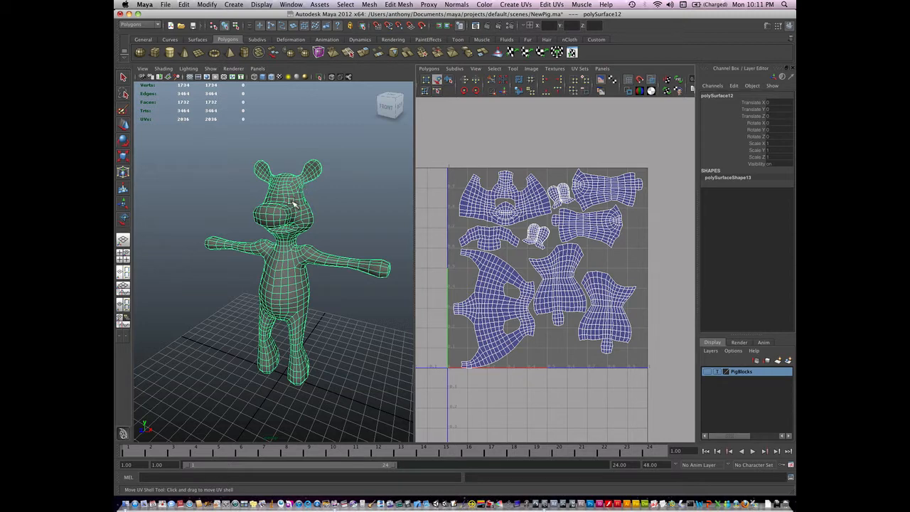
Assign a new Lambert material to the pig and connect a File texture to its colour.
right_click(288, 213)
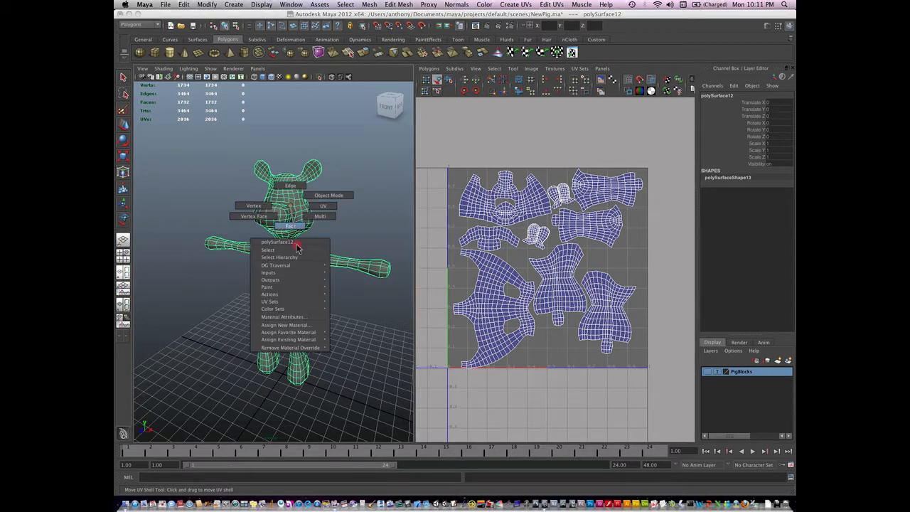
left_click(286, 325)
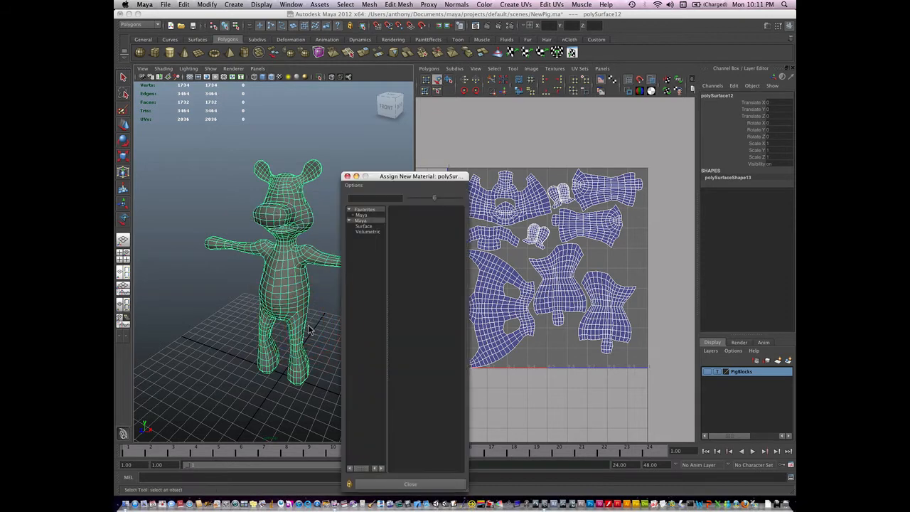
left_click(364, 226)
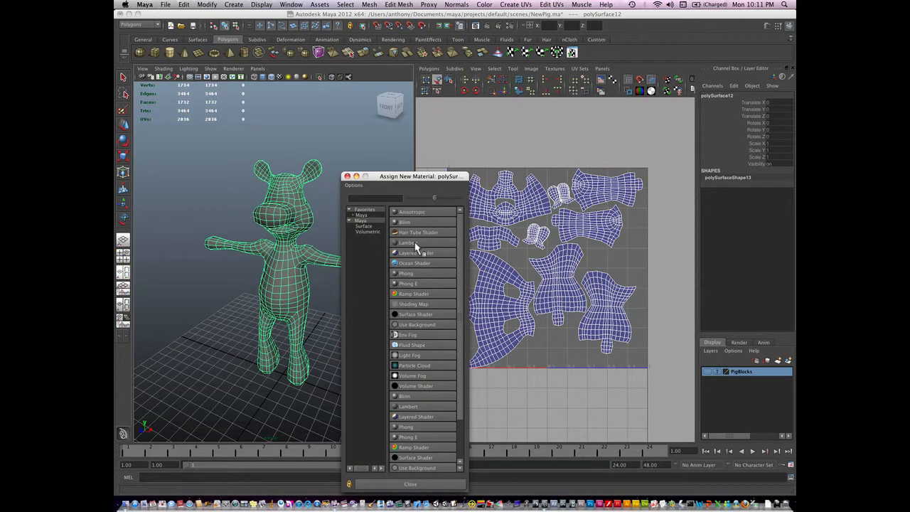
left_click(406, 243)
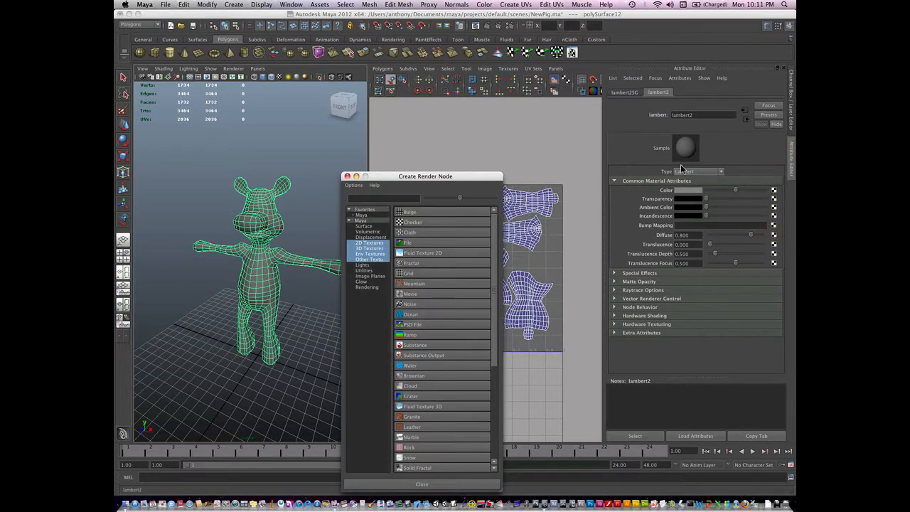
mouse_move(433, 247)
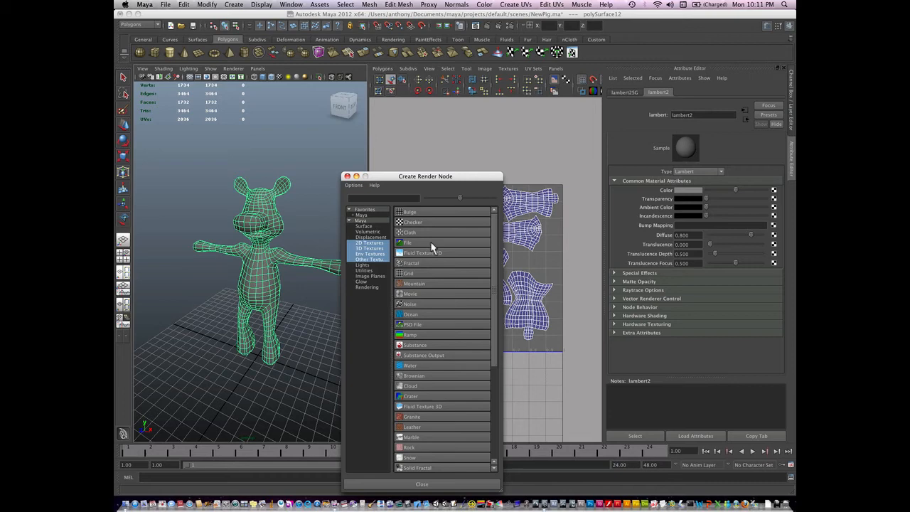
left_click(408, 242)
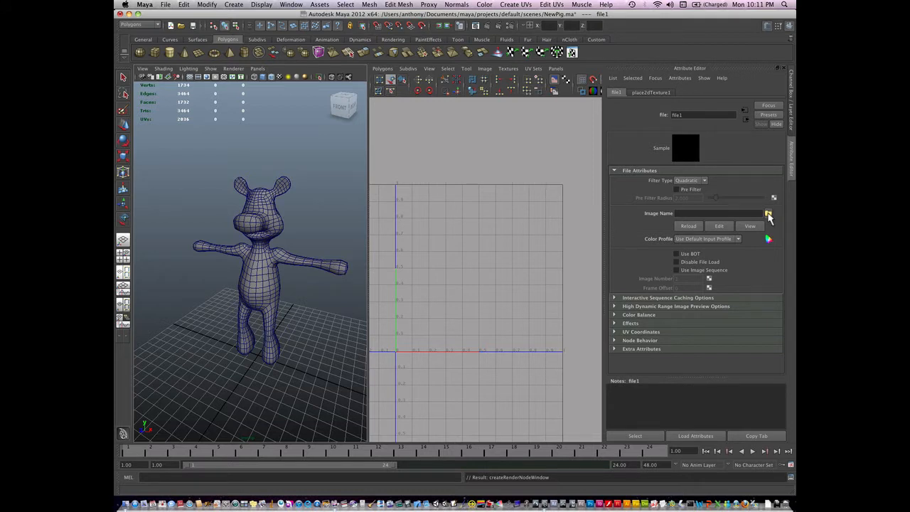
Load AR_UVmapGRID.tga from projects/default as the file texture image.
left_click(768, 213)
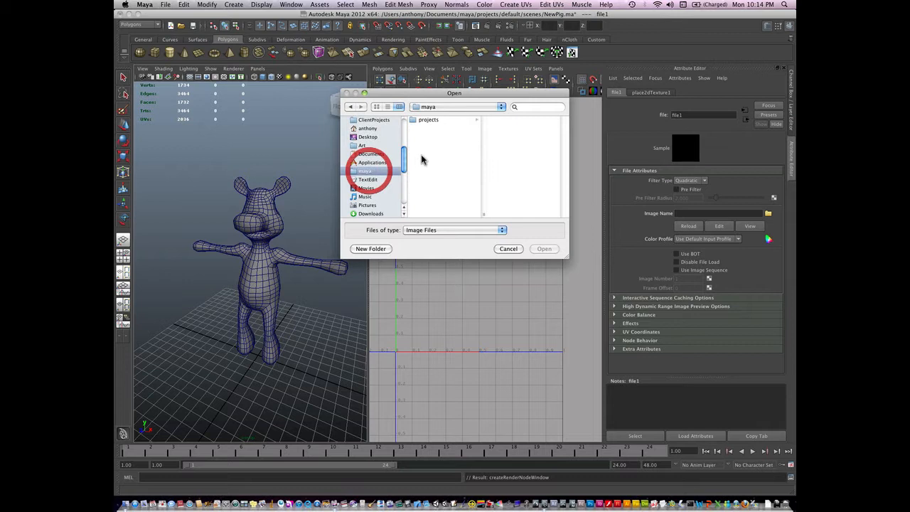
double_click(428, 120)
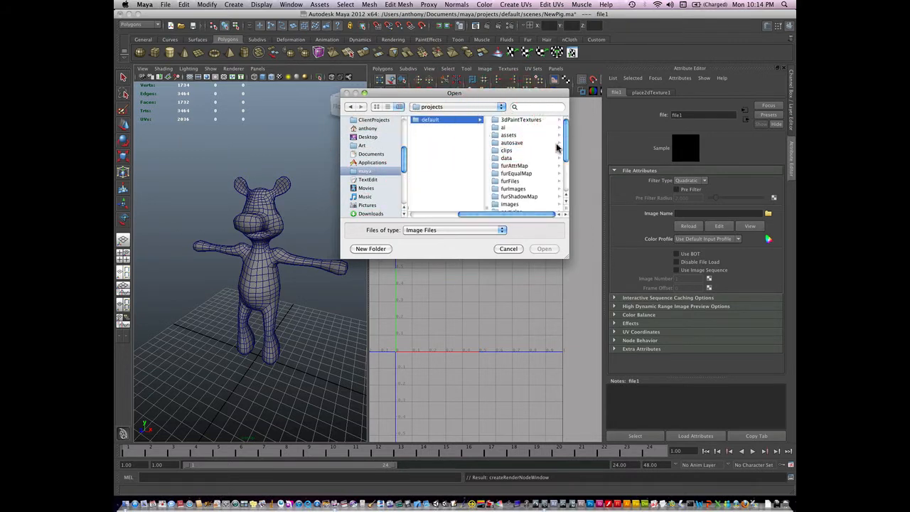
double_click(431, 199)
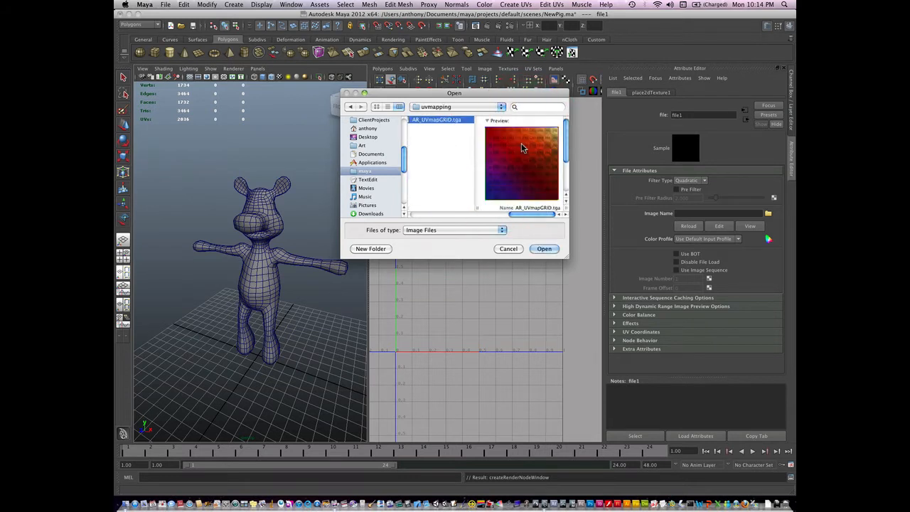
left_click(544, 249)
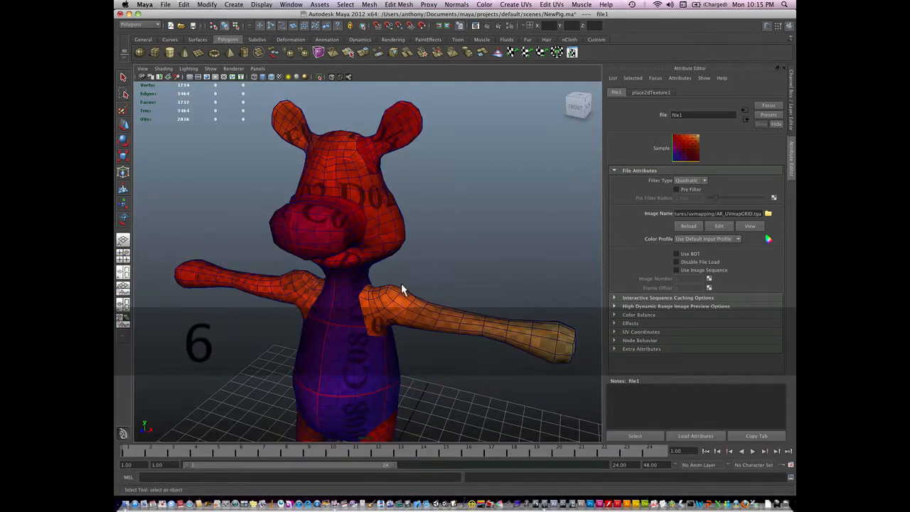
Orbit around the textured pig to inspect the grid on the torso, legs and arm.
left_click_drag(398, 291, 363, 303)
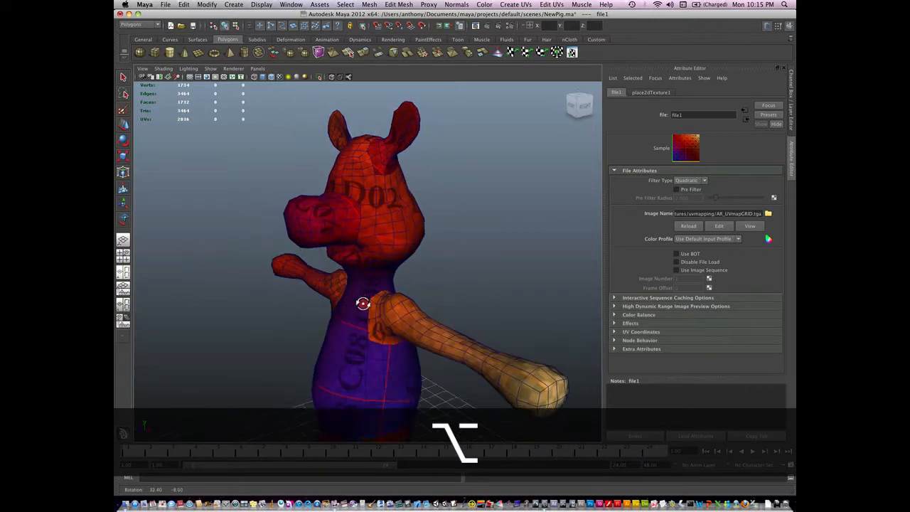
left_click_drag(363, 304, 416, 319)
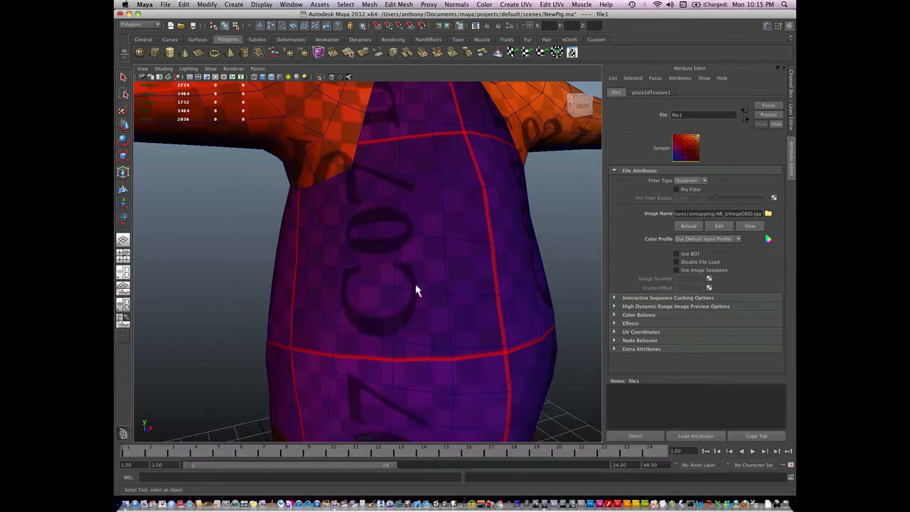
mouse_move(398, 324)
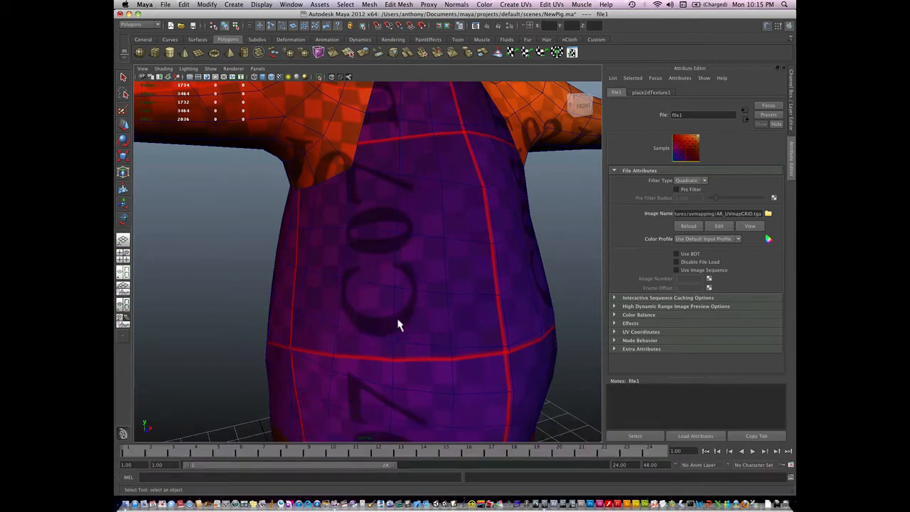
mouse_move(369, 205)
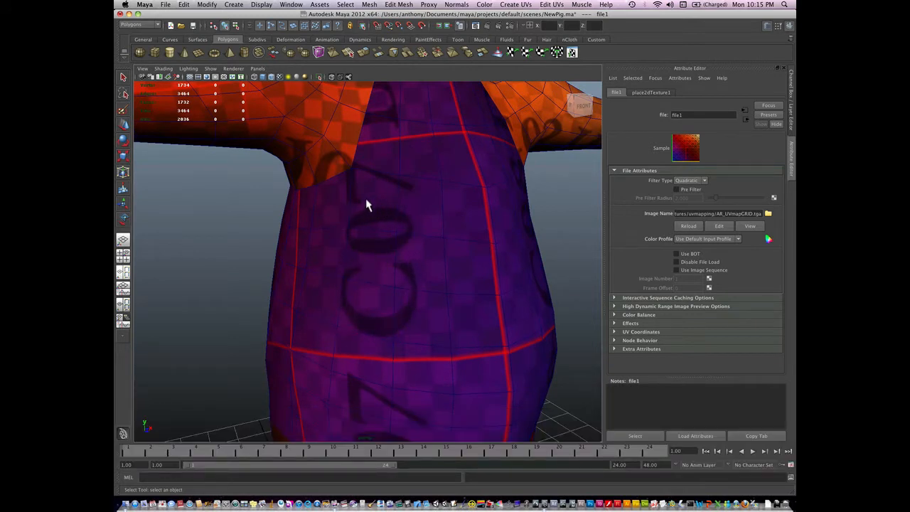
left_click_drag(369, 205, 416, 305)
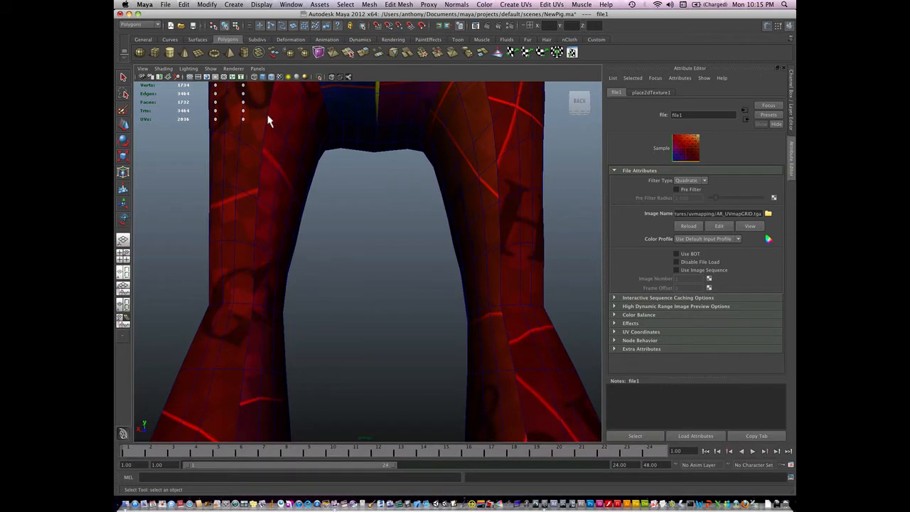
mouse_move(252, 321)
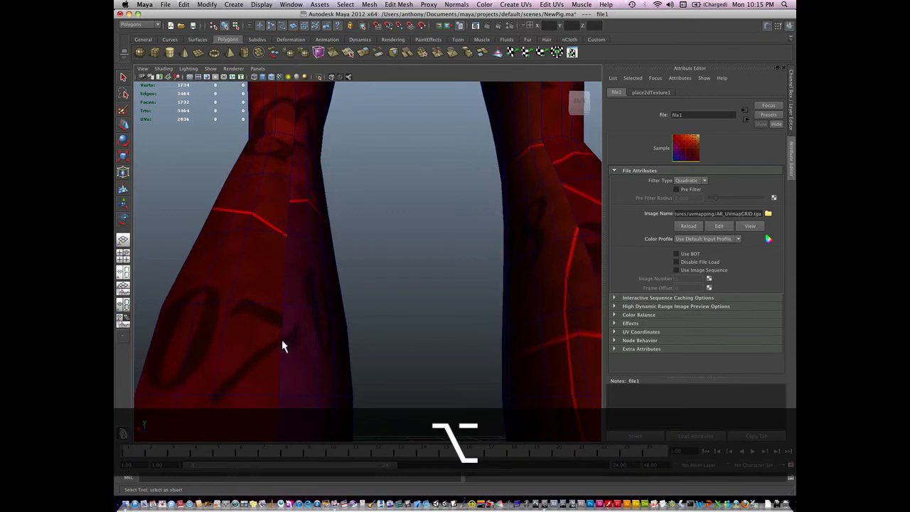
left_click_drag(285, 348, 284, 350)
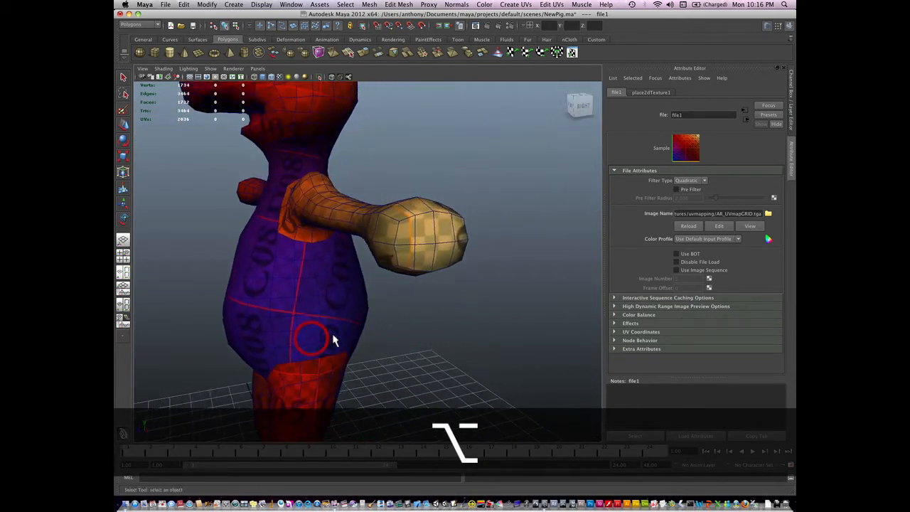
left_click_drag(313, 338, 326, 374)
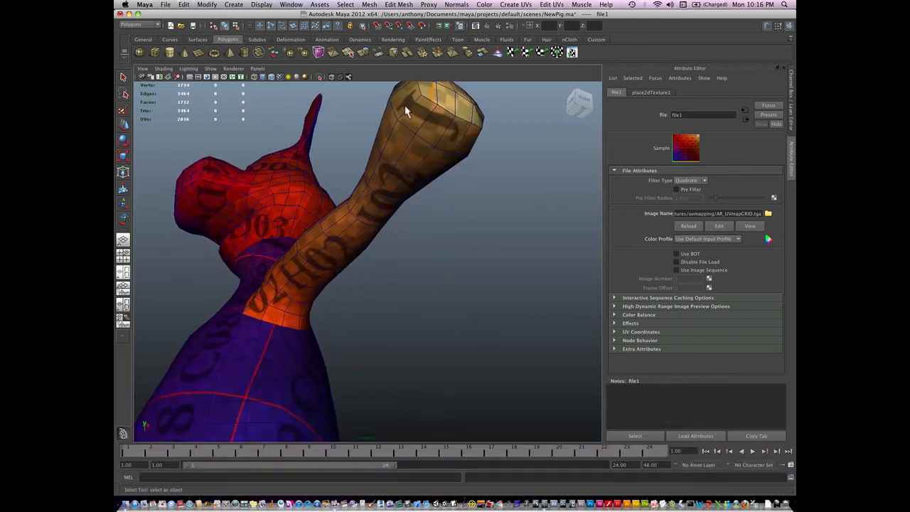
mouse_move(452, 118)
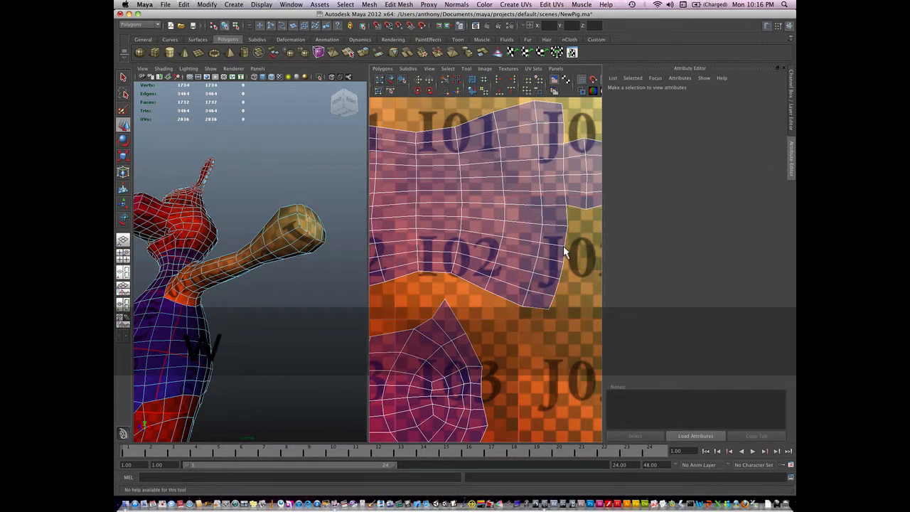
In the UV Texture Editor, switch to UV mode and select a UV on the arm shell.
right_click(564, 246)
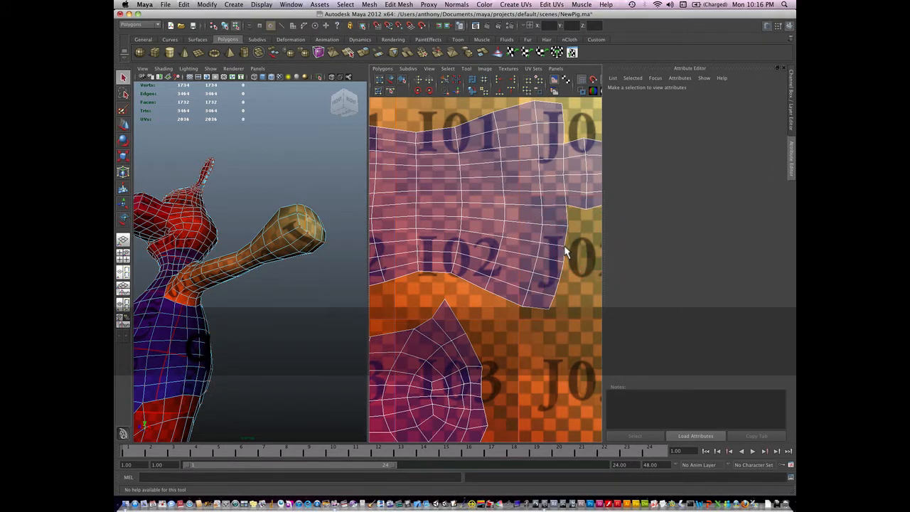
left_click(564, 249)
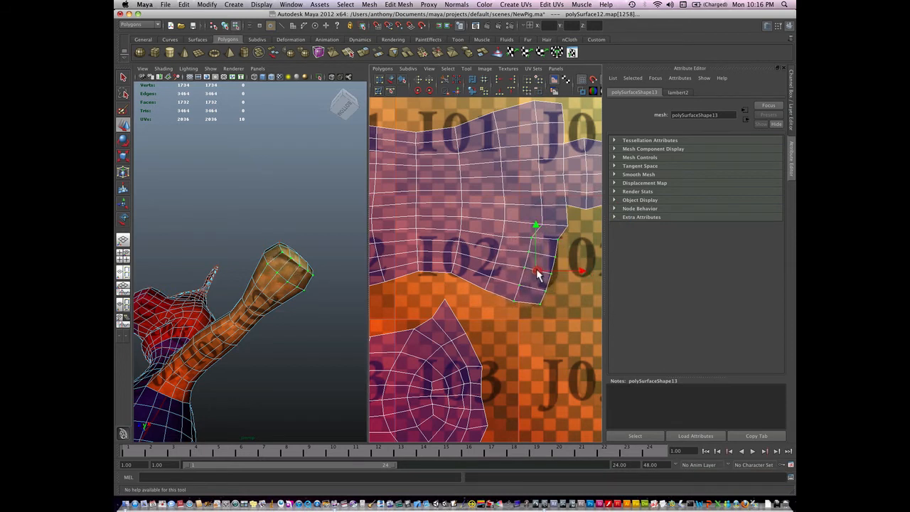
left_click_drag(538, 275, 526, 263)
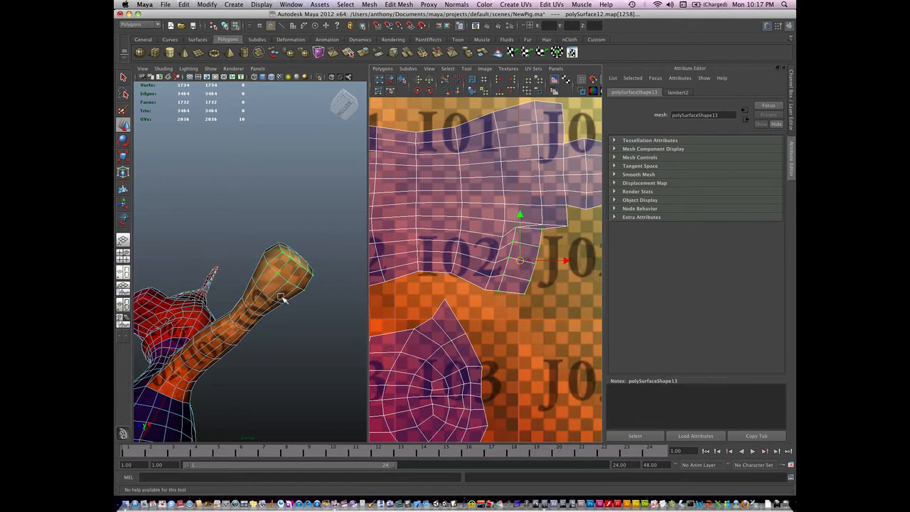
key("cmd+z")
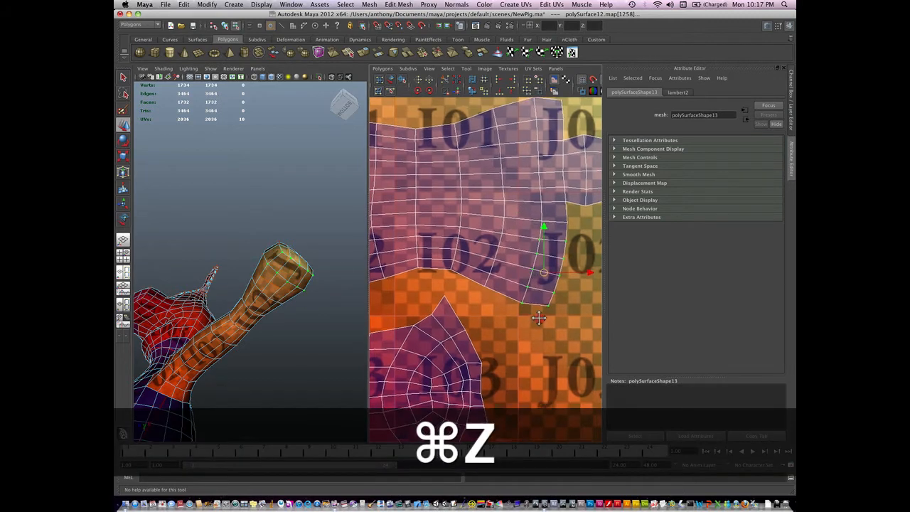
key("cmd+z")
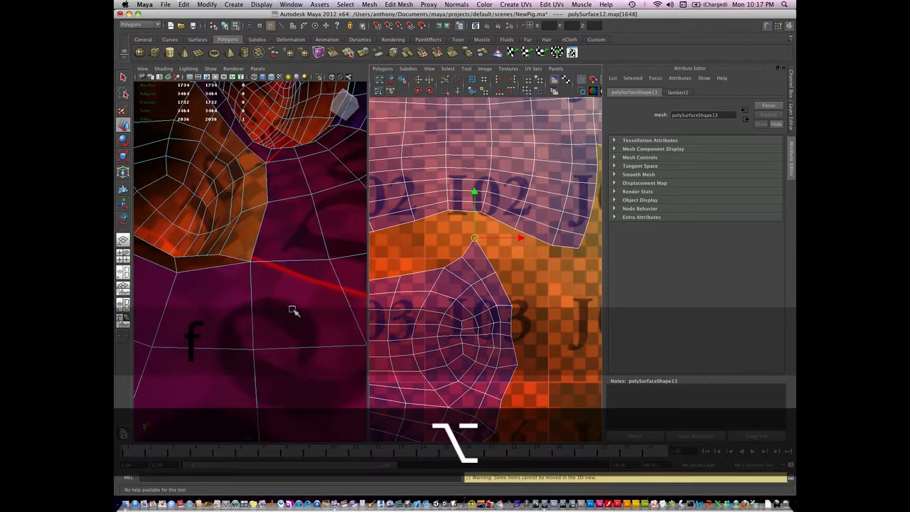
left_click_drag(293, 311, 283, 322)
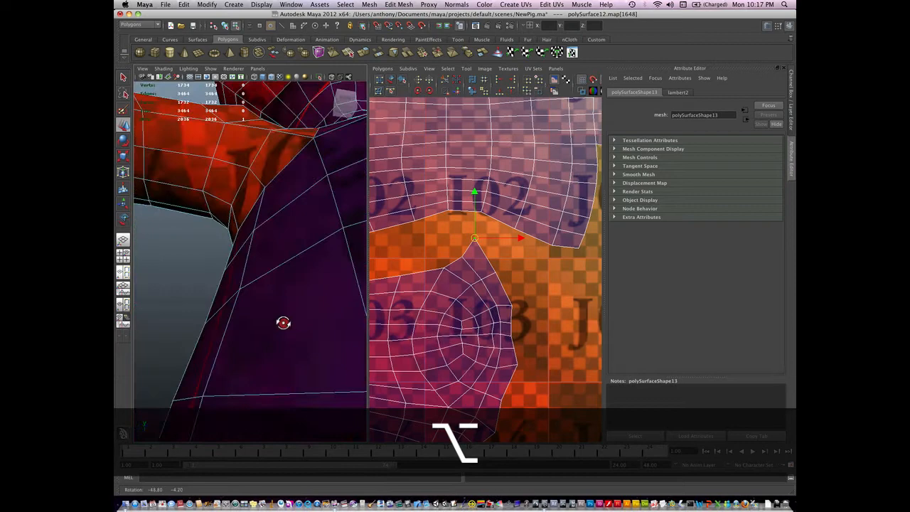
left_click_drag(283, 323, 325, 329)
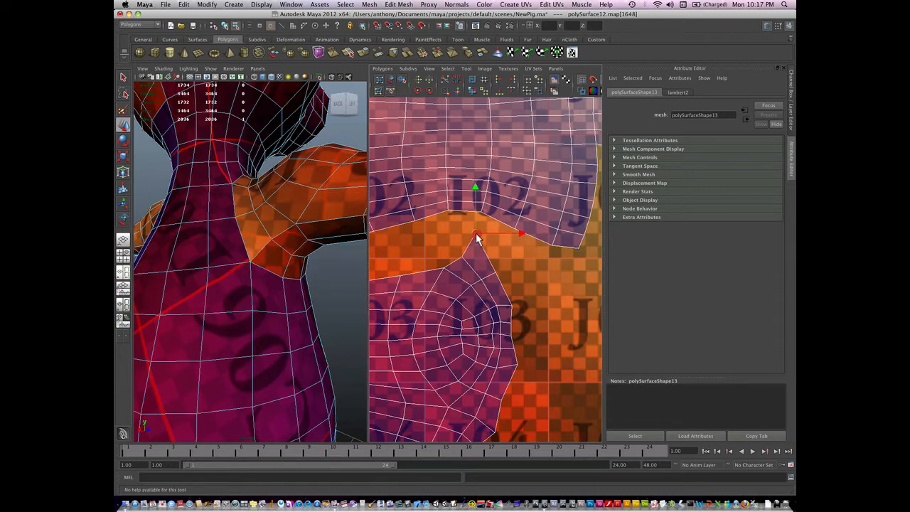
left_click_drag(476, 235, 482, 217)
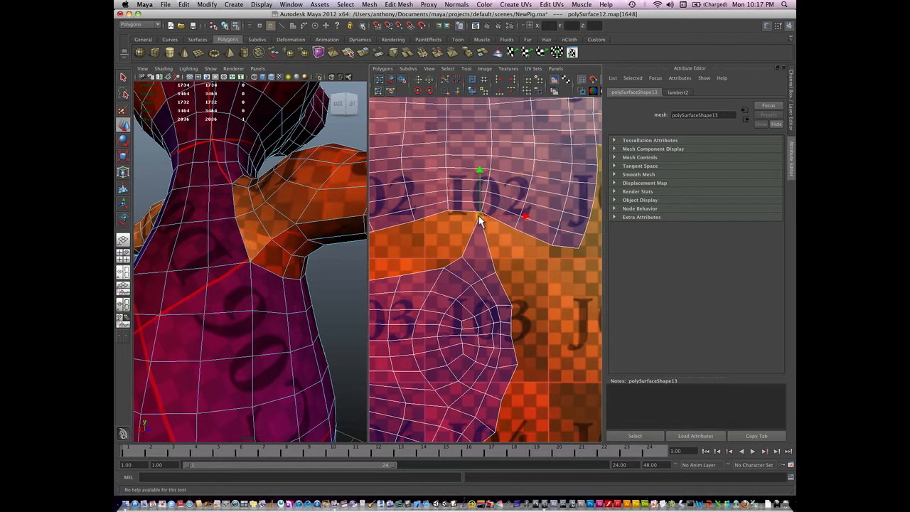
left_click_drag(480, 217, 475, 252)
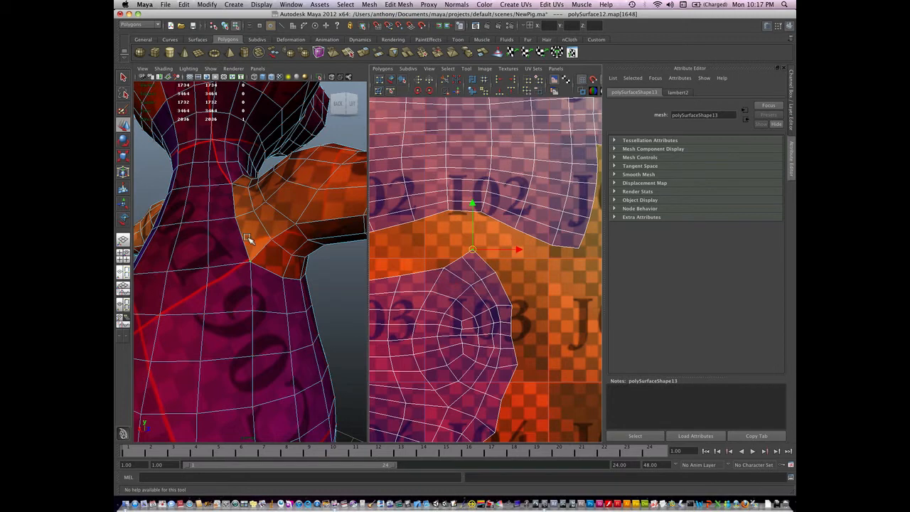
key("cmd+z")
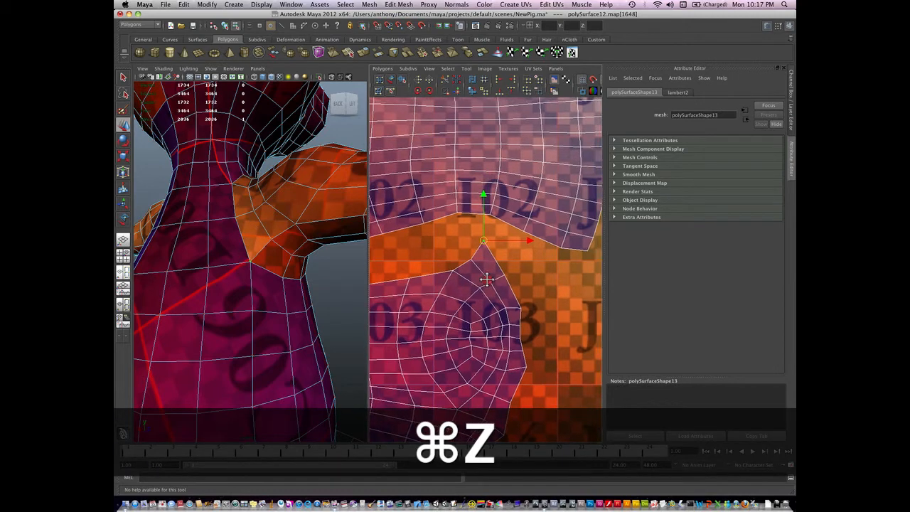
key("cmd+z")
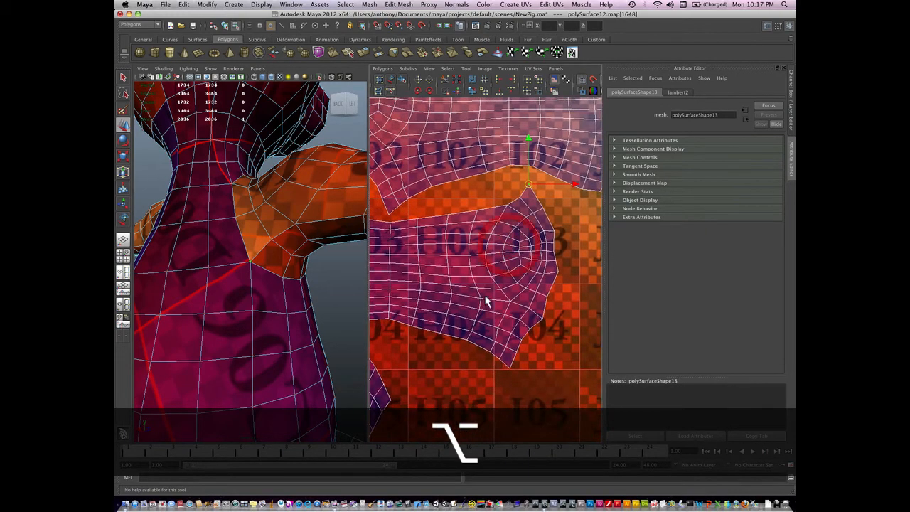
left_click_drag(487, 302, 292, 360)
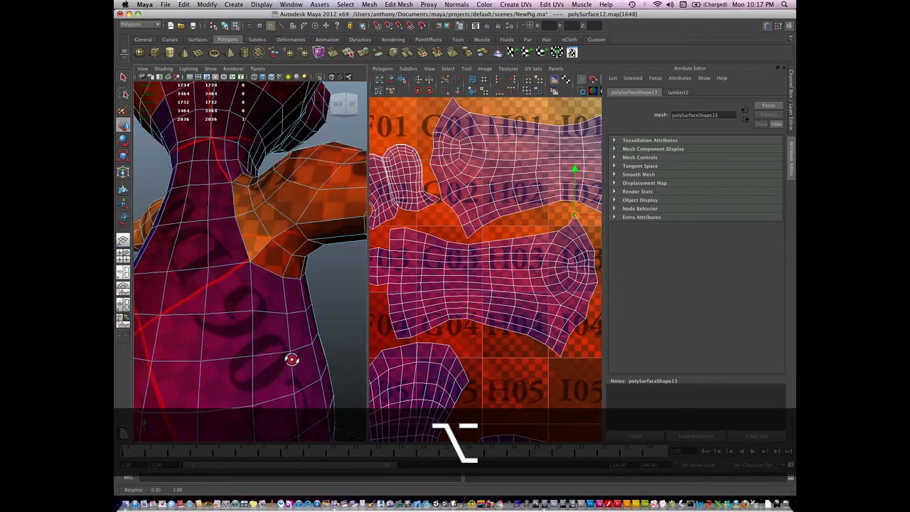
left_click_drag(292, 359, 340, 376)
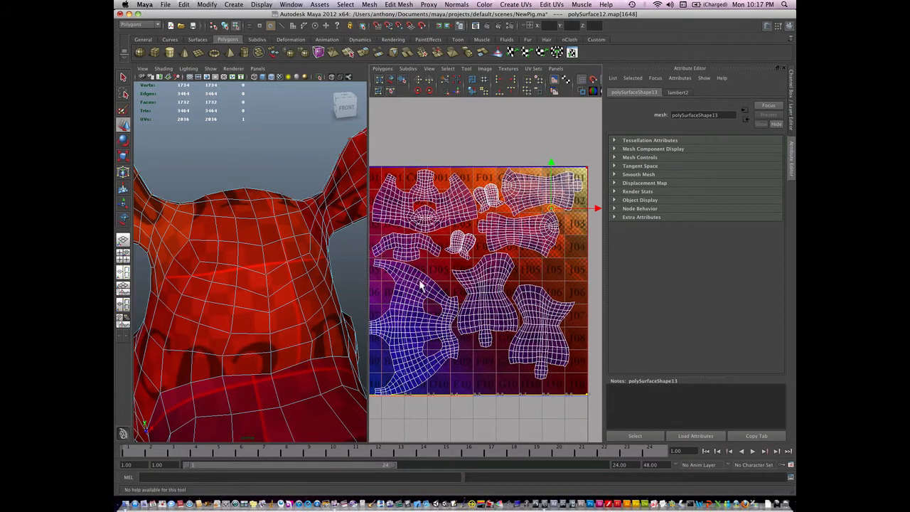
mouse_move(416, 399)
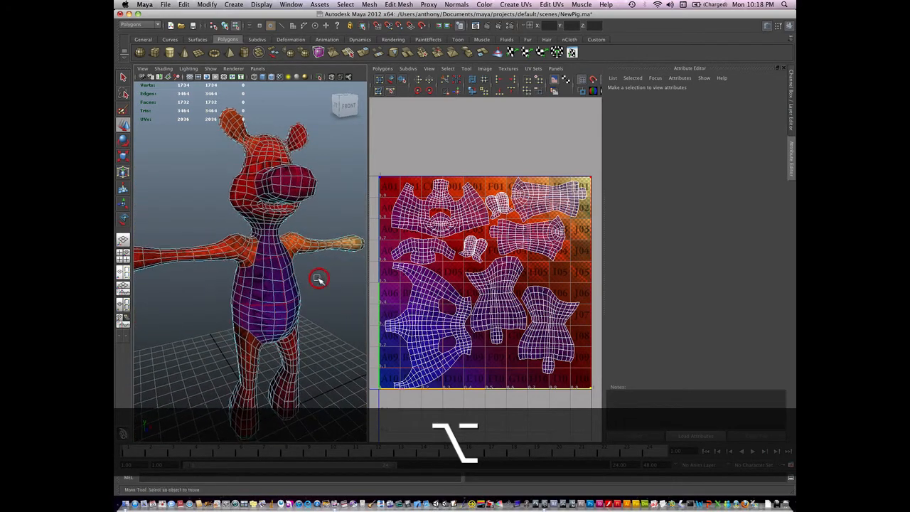
right_click(319, 278)
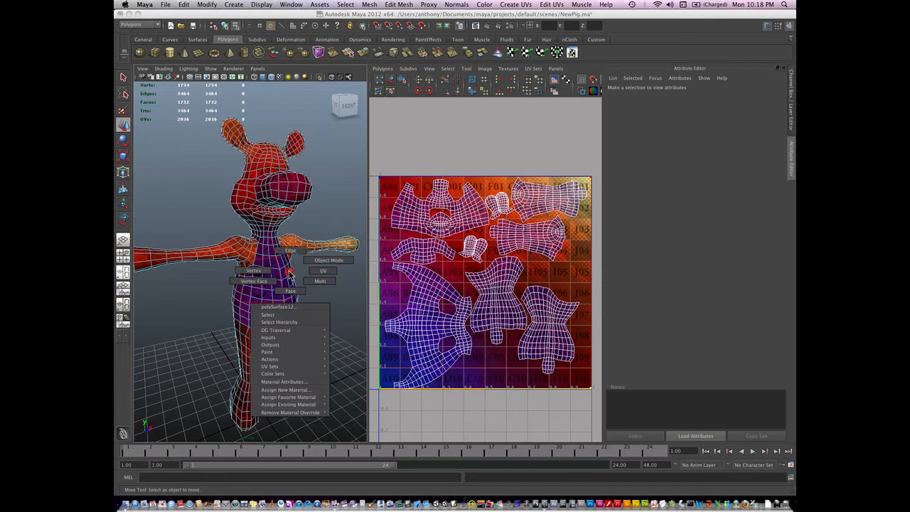